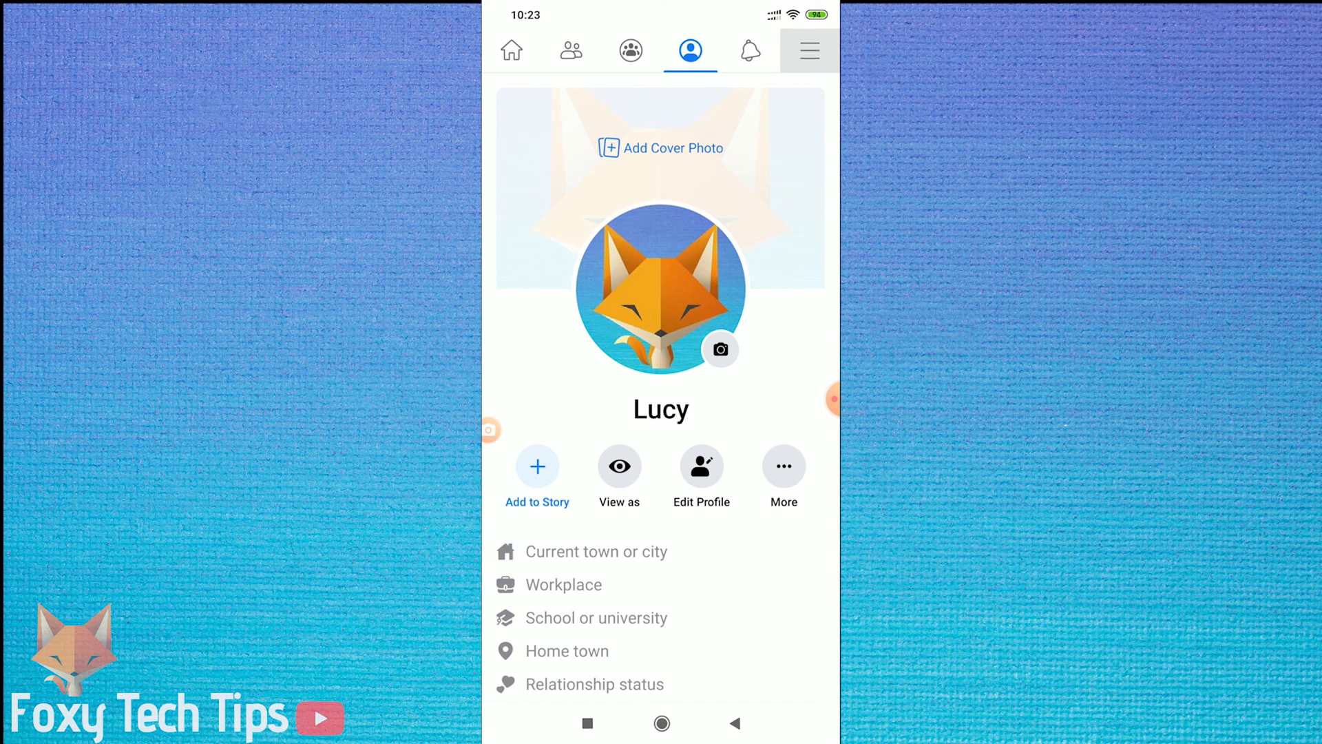
- Reach the account Settings page from the profile menu via Settings & Privacy
left_click(807, 50)
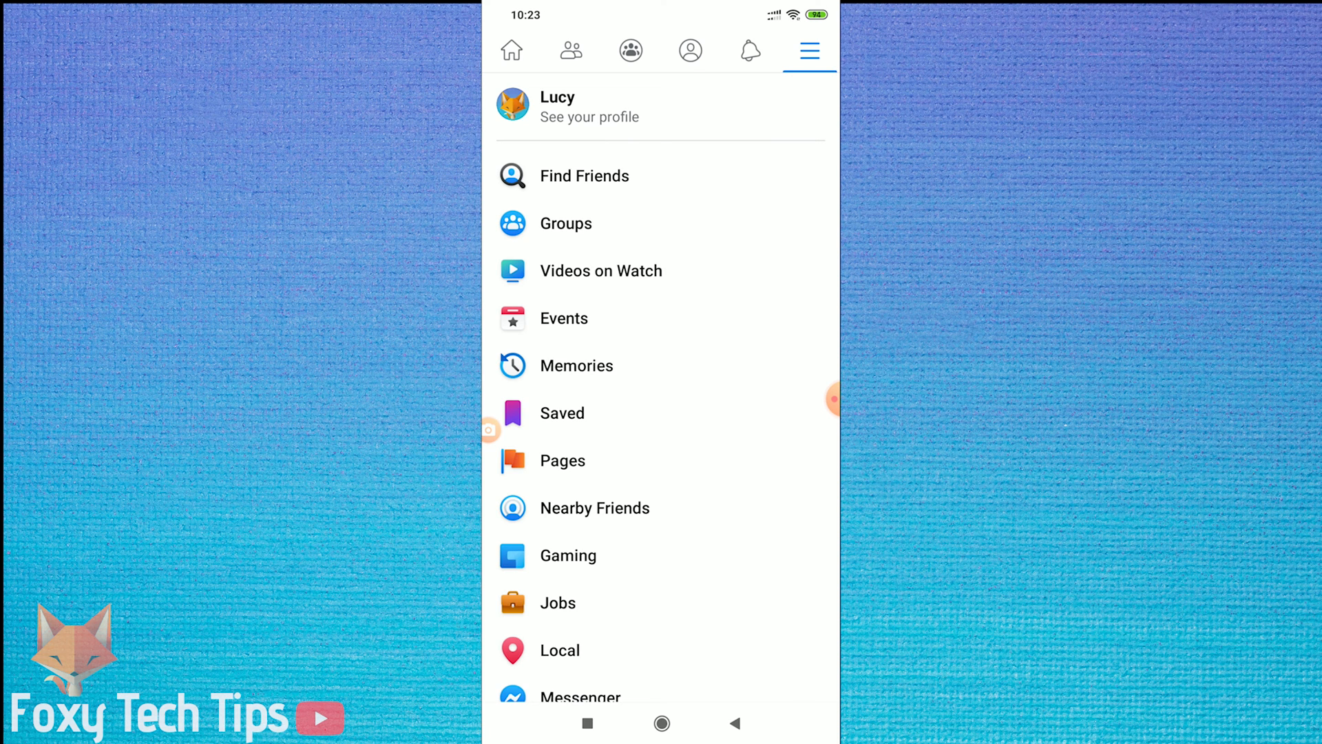
scroll("down", 3)
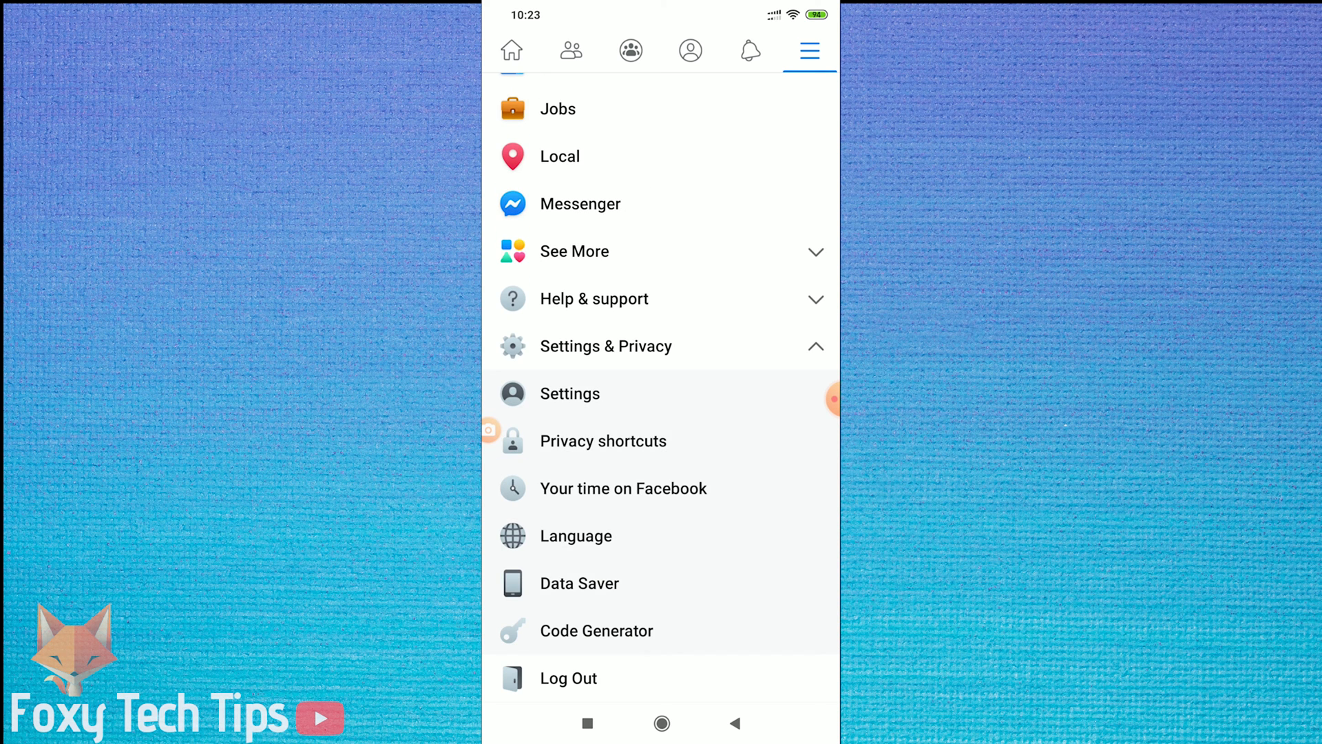
left_click(570, 393)
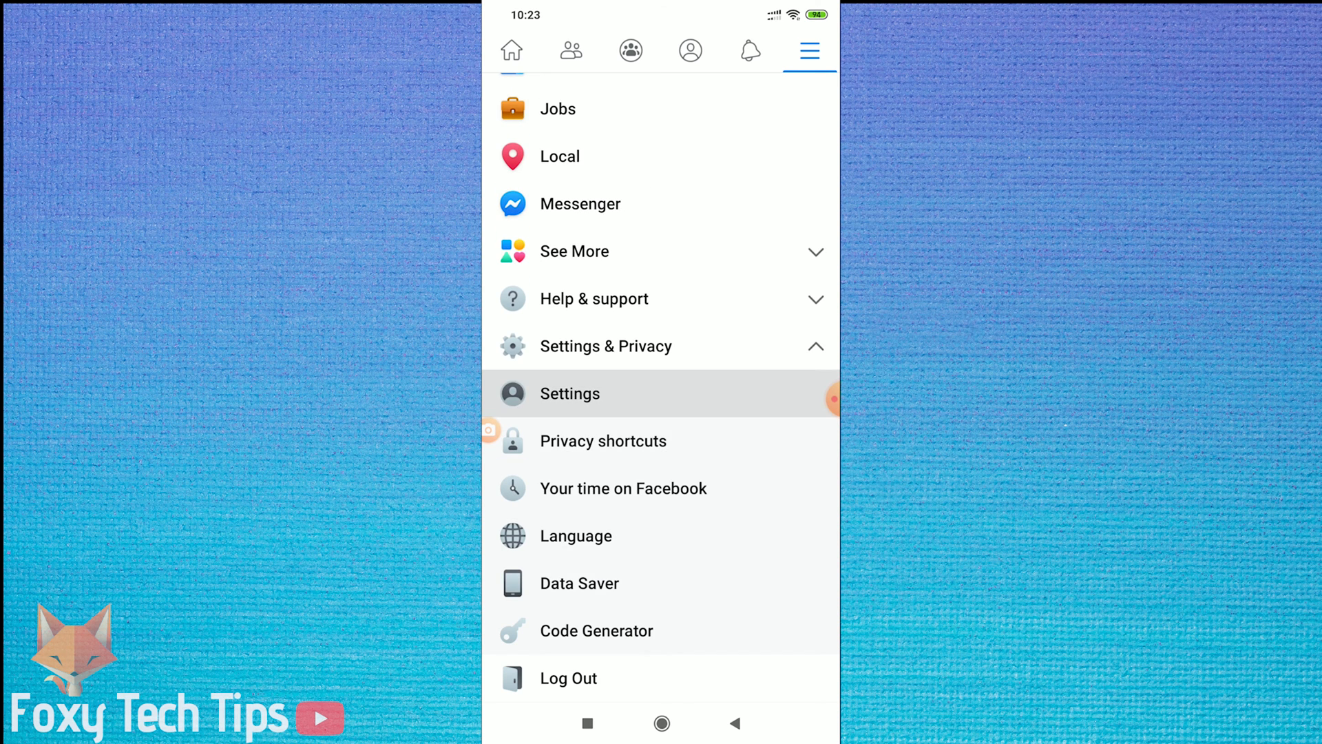
left_click(569, 393)
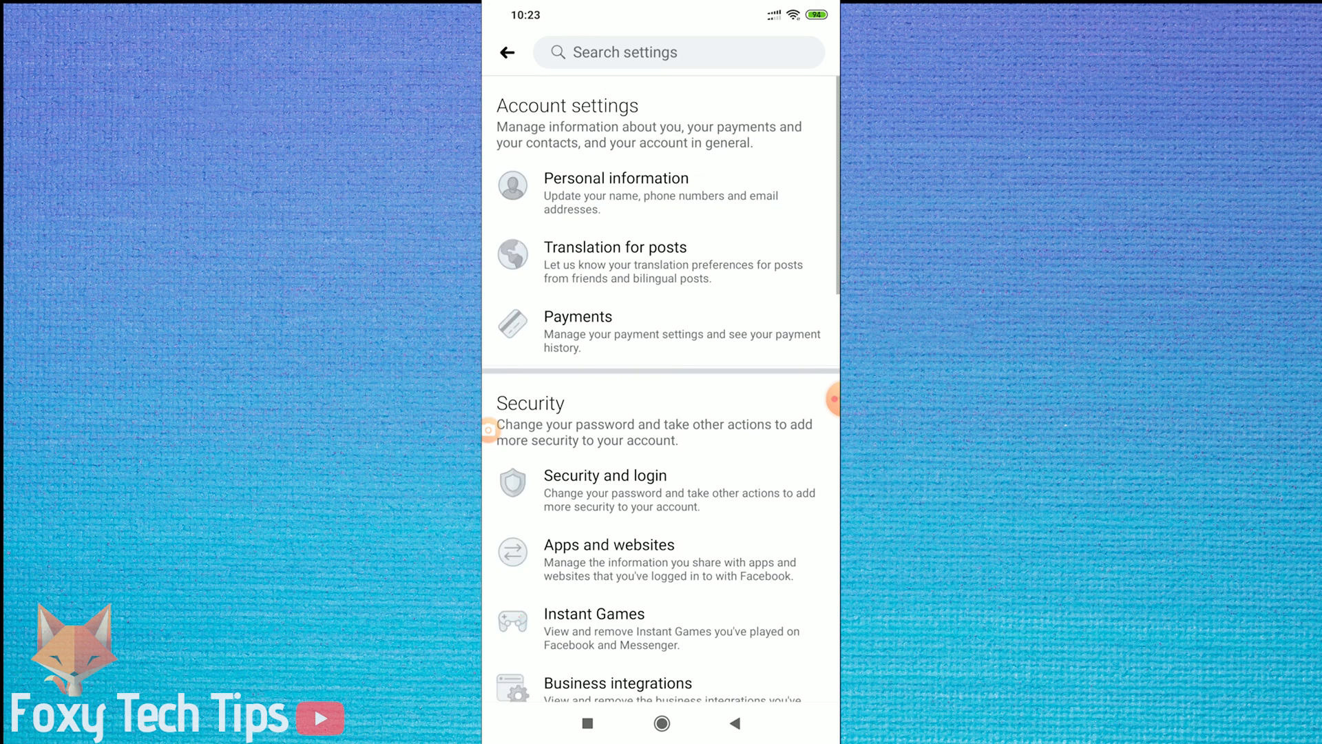
scroll("down", 3)
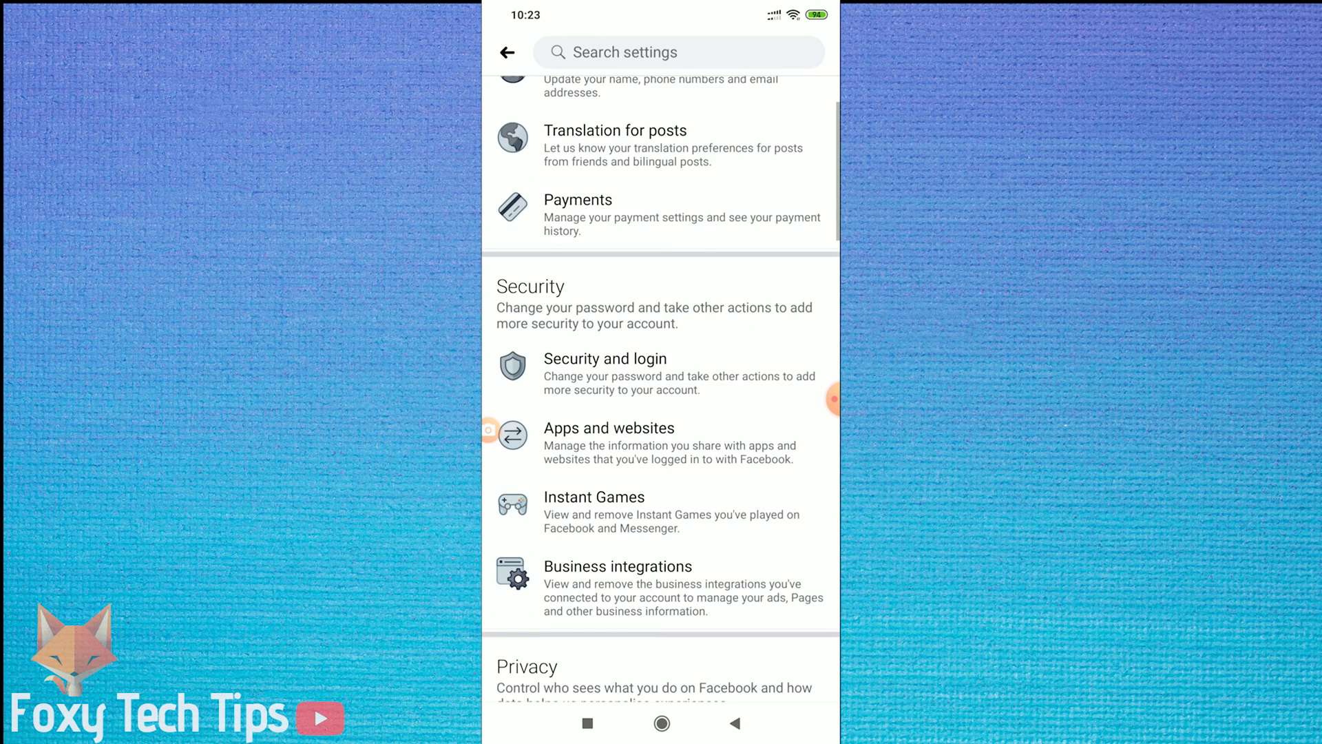
scroll("down", 3)
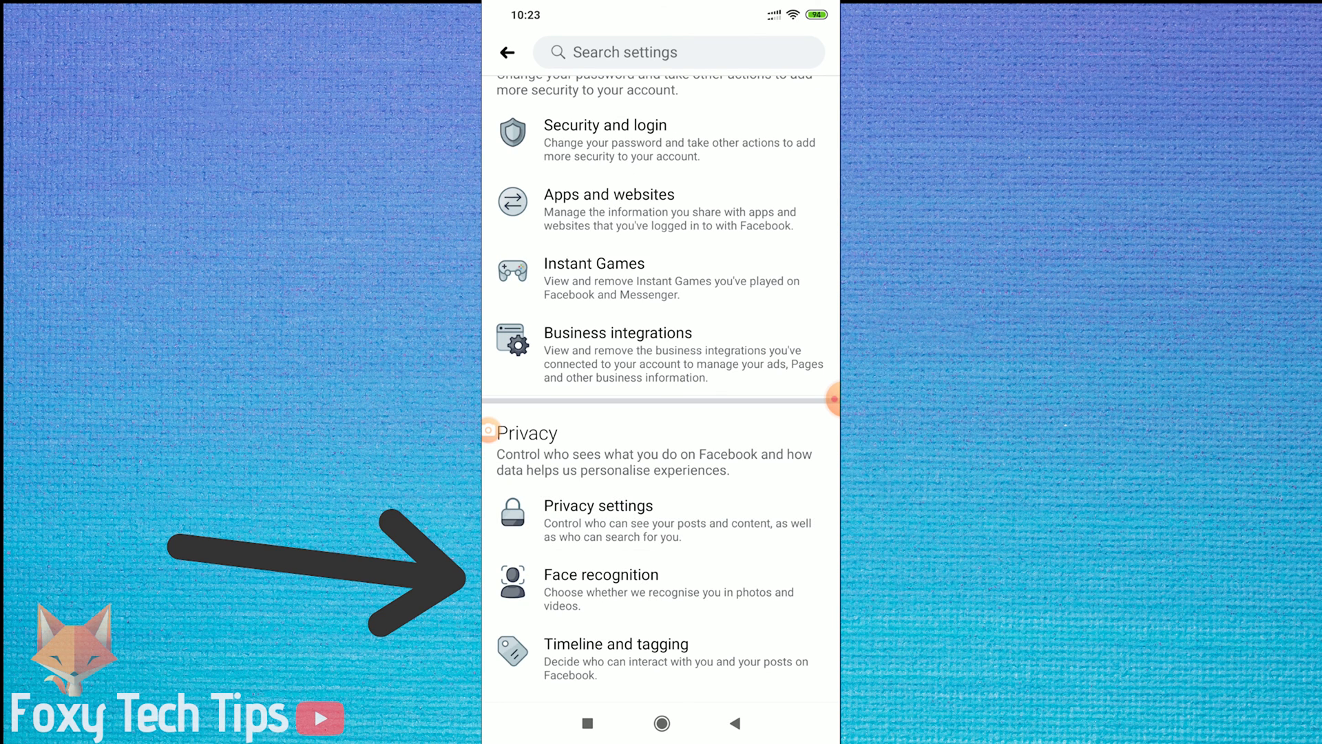
left_click(598, 505)
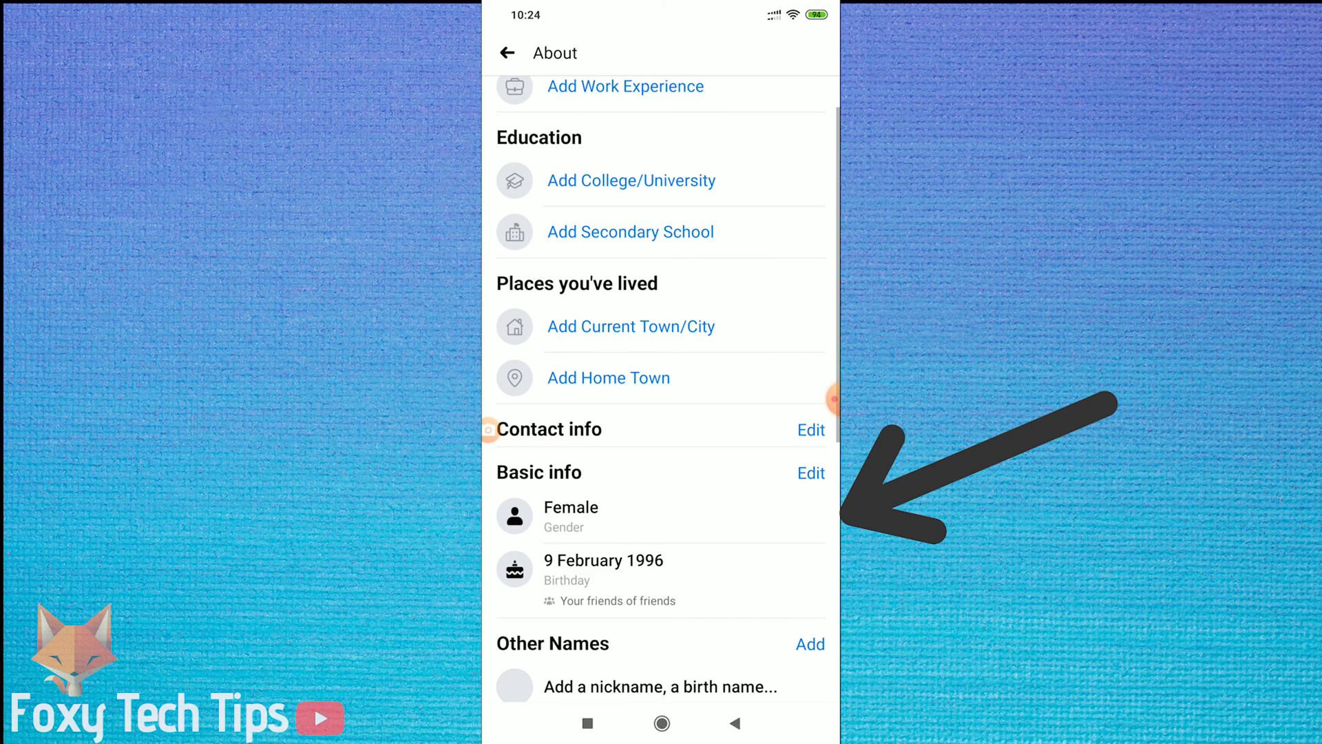
- Bring the Basic info section into view to edit the birthday and gender details
scroll("up", 3)
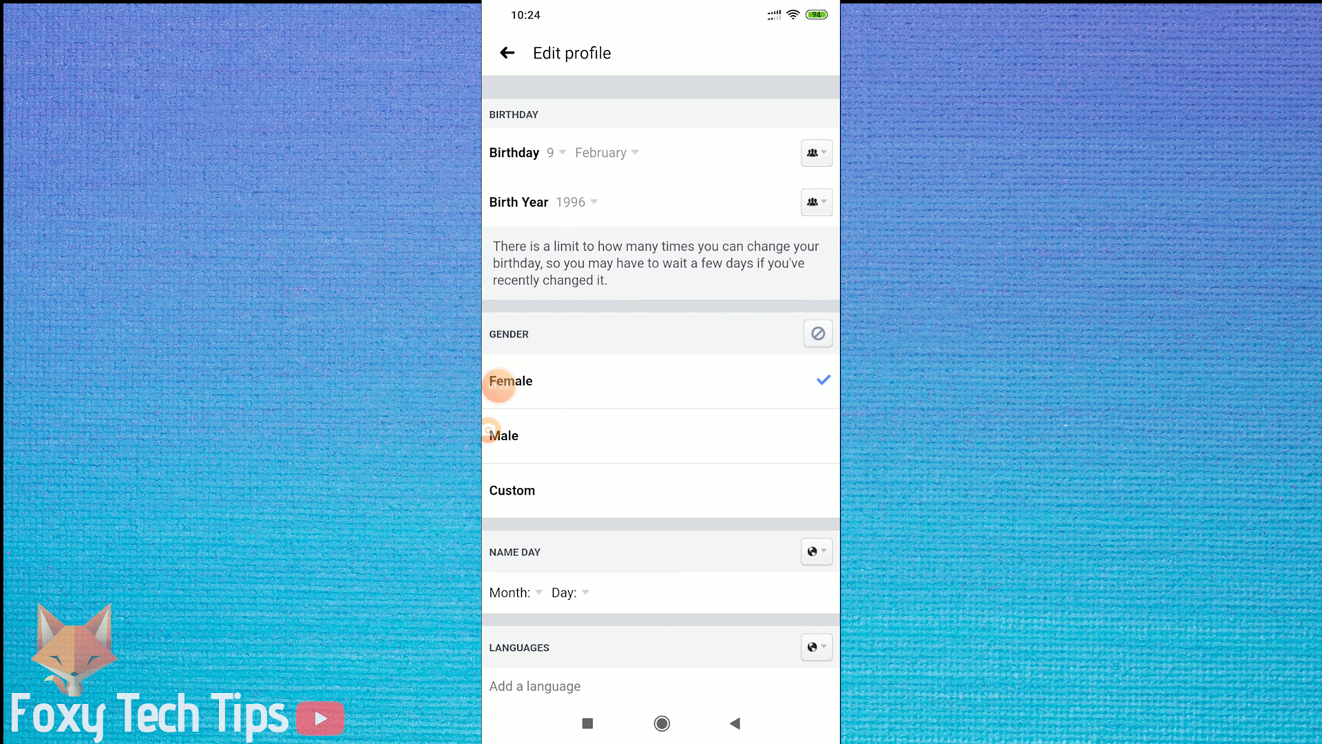
- Set birth year visibility to Only me and show the birthday's audience choices
left_click(814, 202)
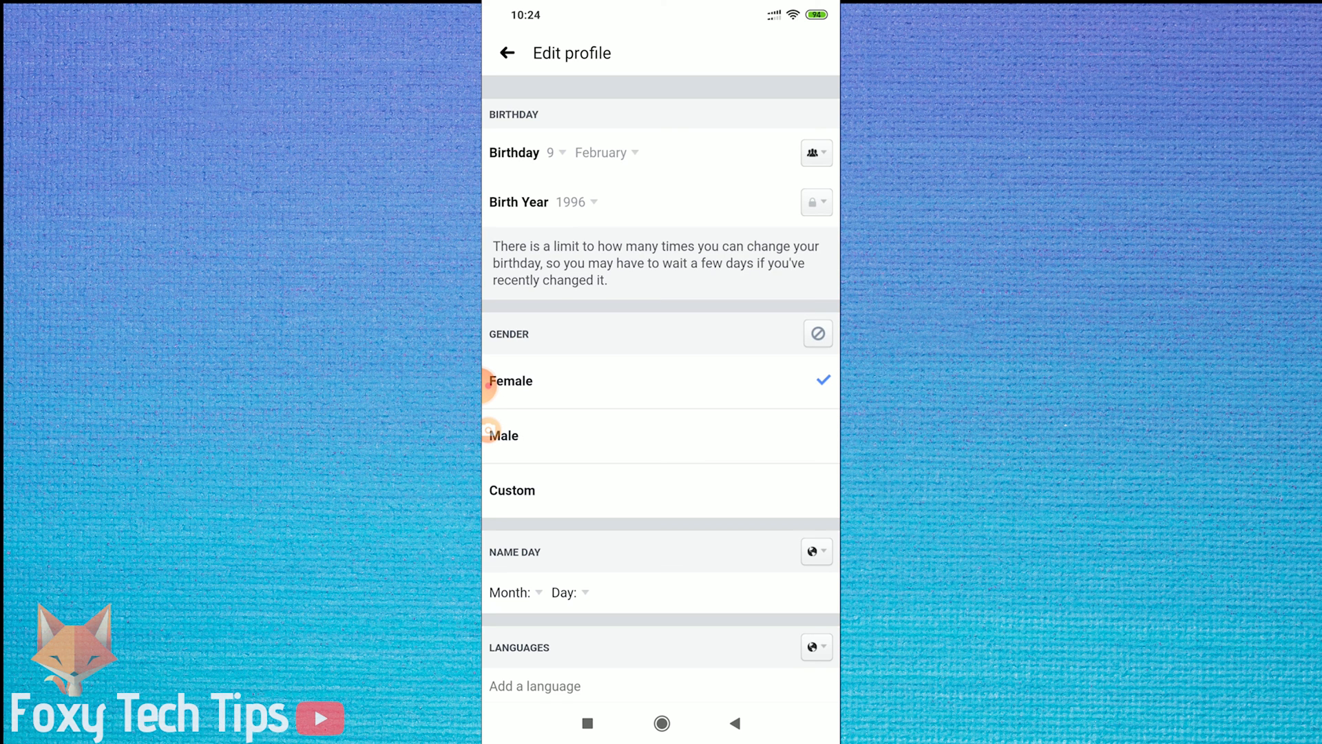
left_click(811, 153)
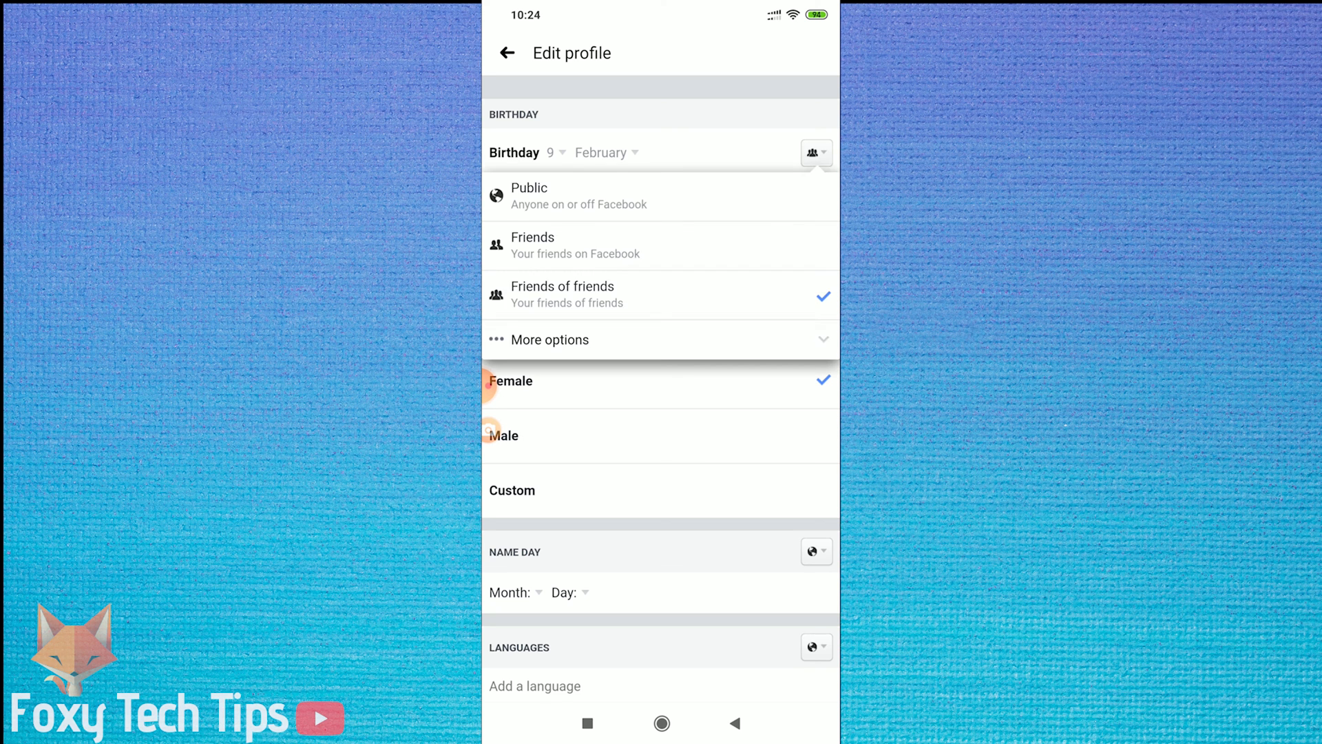